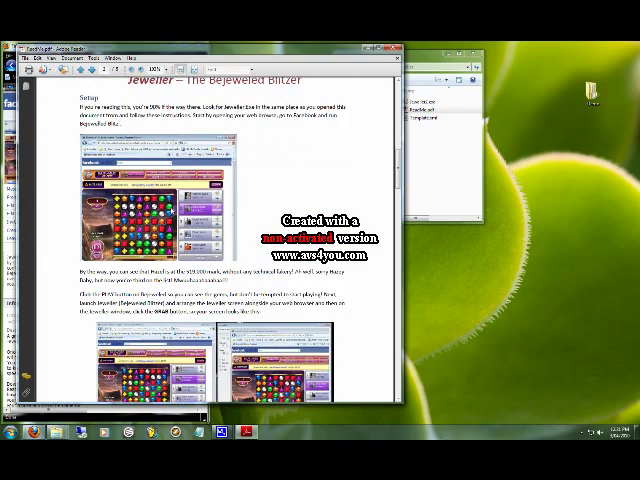
scroll(down, 3)
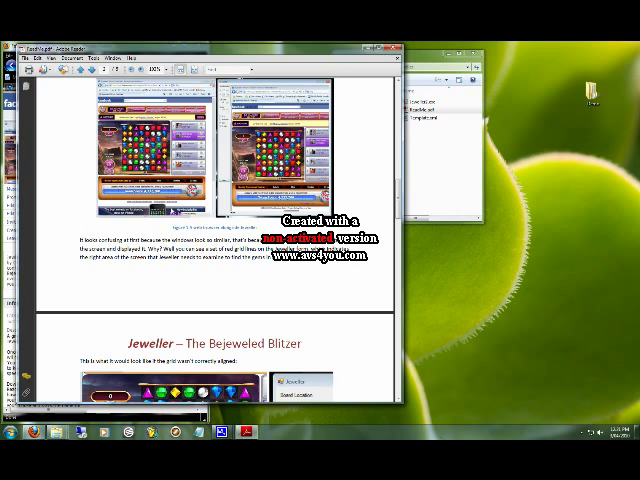
scroll(down, 3)
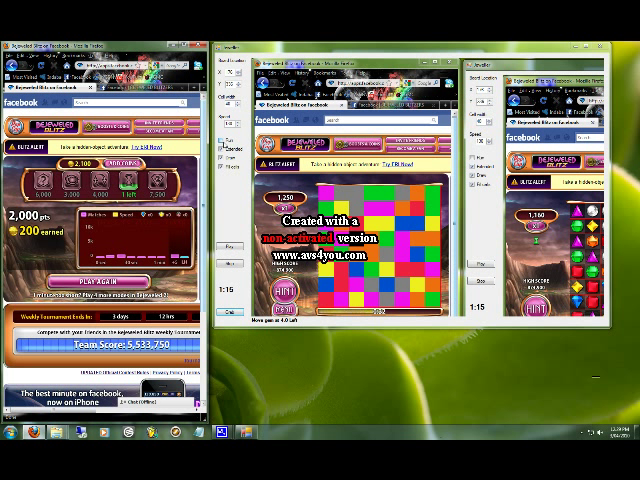
mouse_move(230, 218)
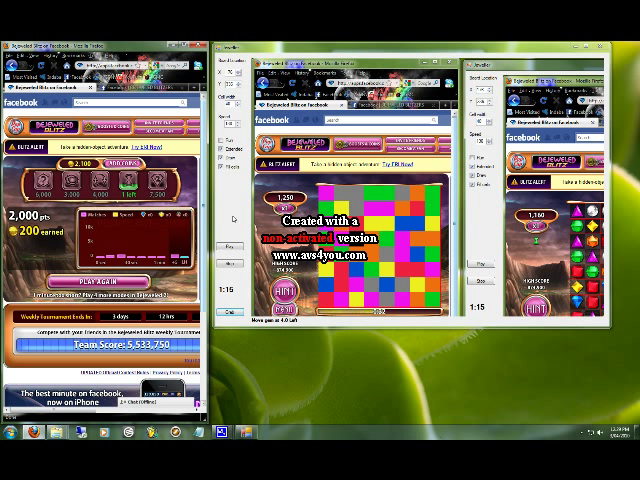